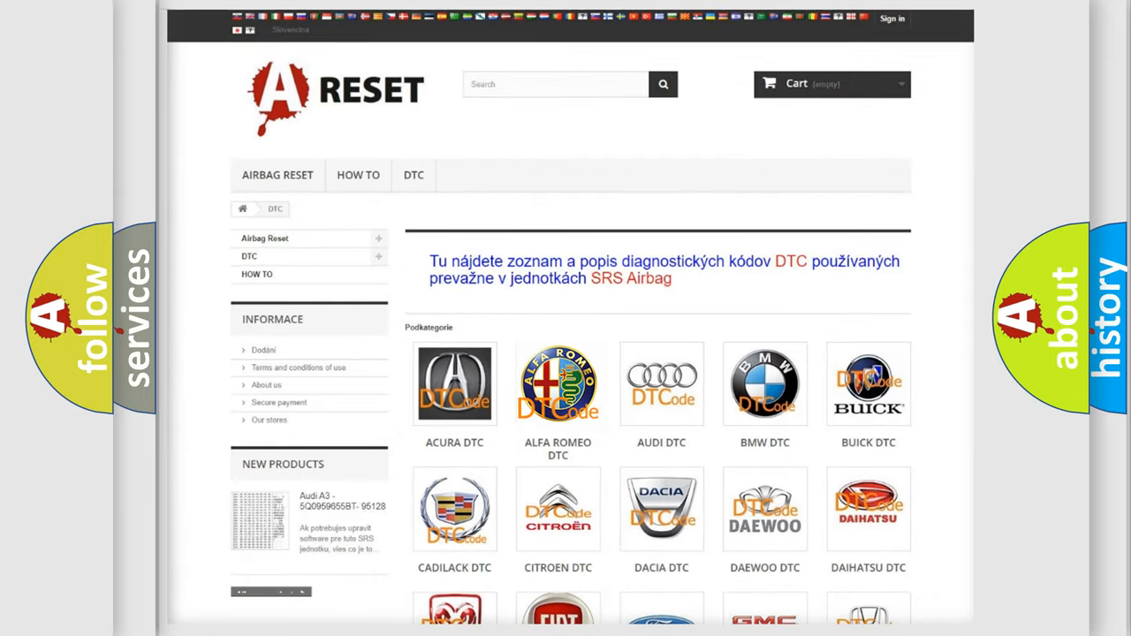
Open the ALFA ROMEO DTC page and scroll through its trouble code list and back up
{"action": "left_click", "coordinate": [558, 384]}
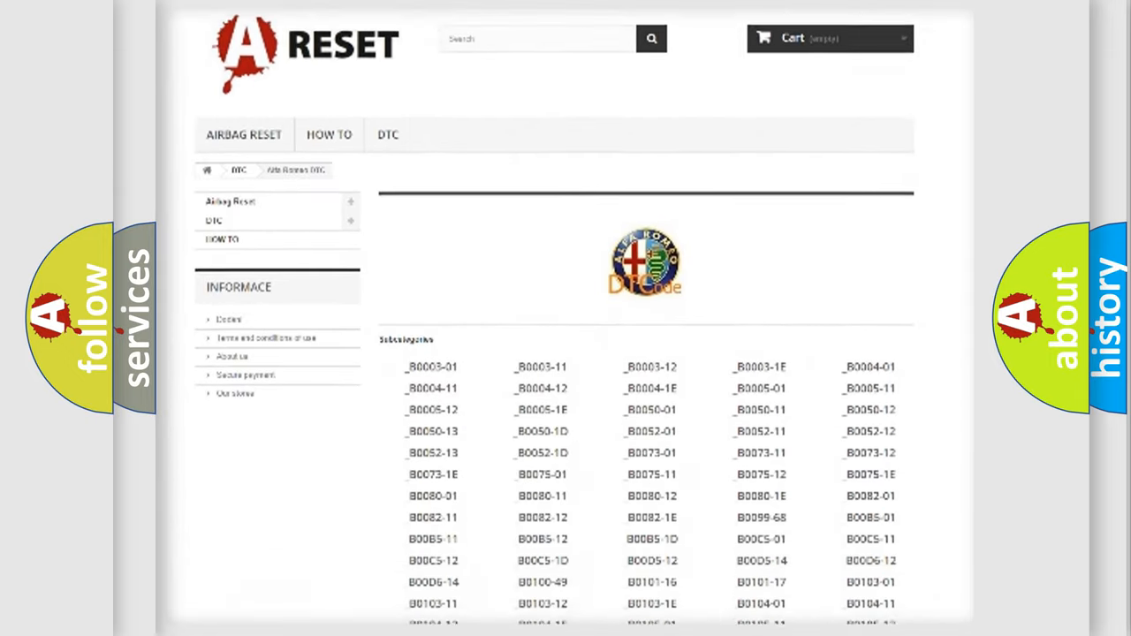
{"action": "scroll", "scroll_direction": "down", "scroll_amount": 3}
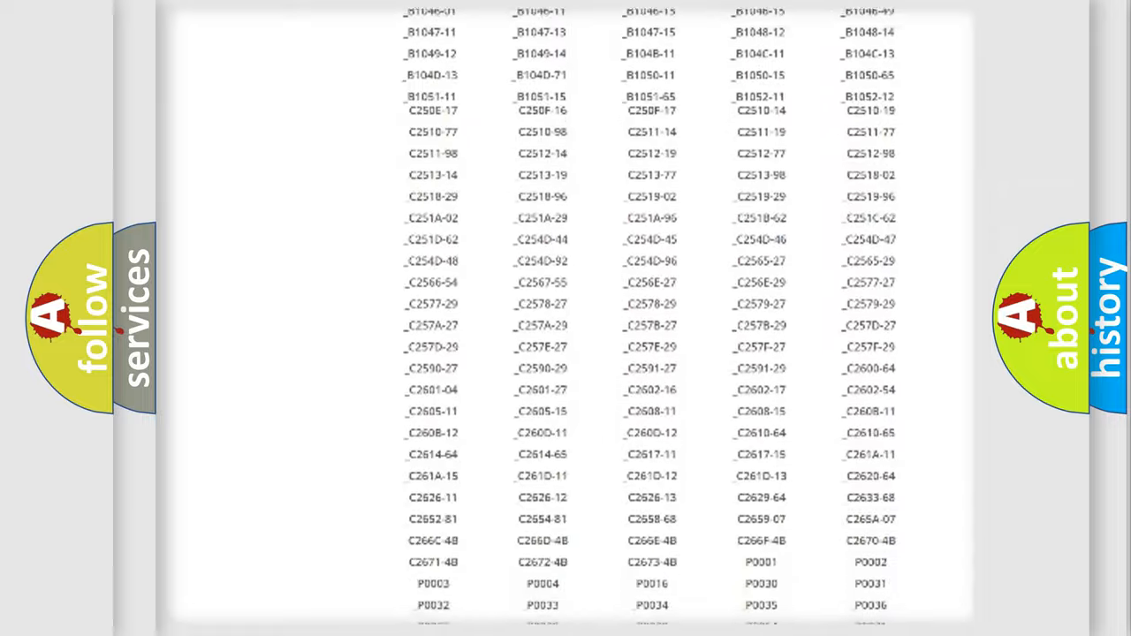
{"action": "scroll", "scroll_direction": "up", "scroll_amount": 3}
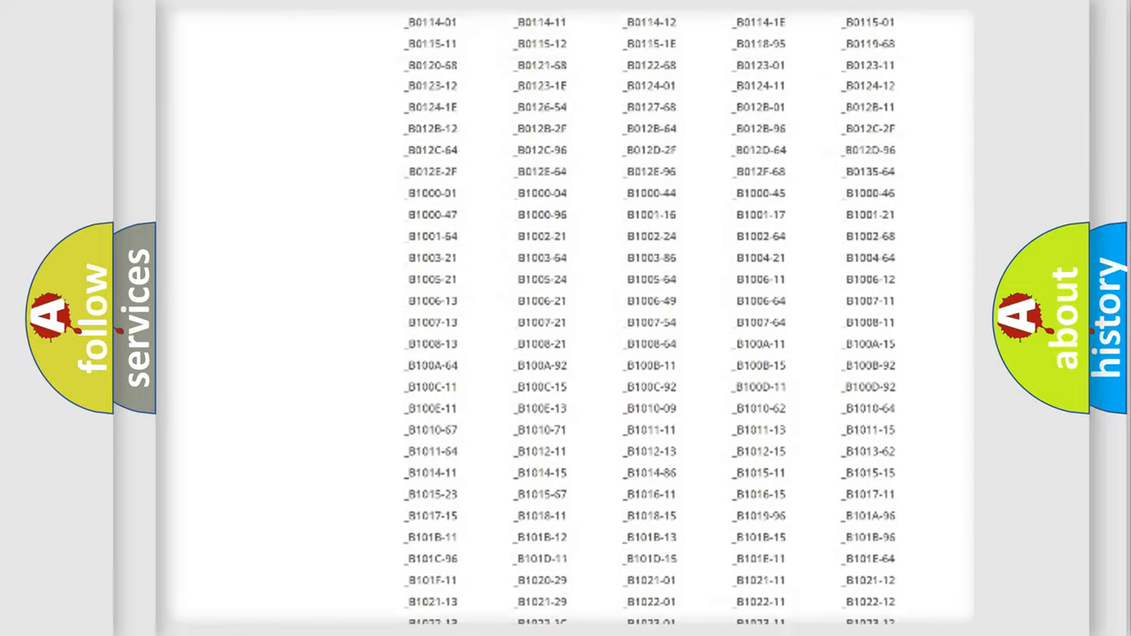
{"action": "scroll", "scroll_direction": "up", "scroll_amount": 3}
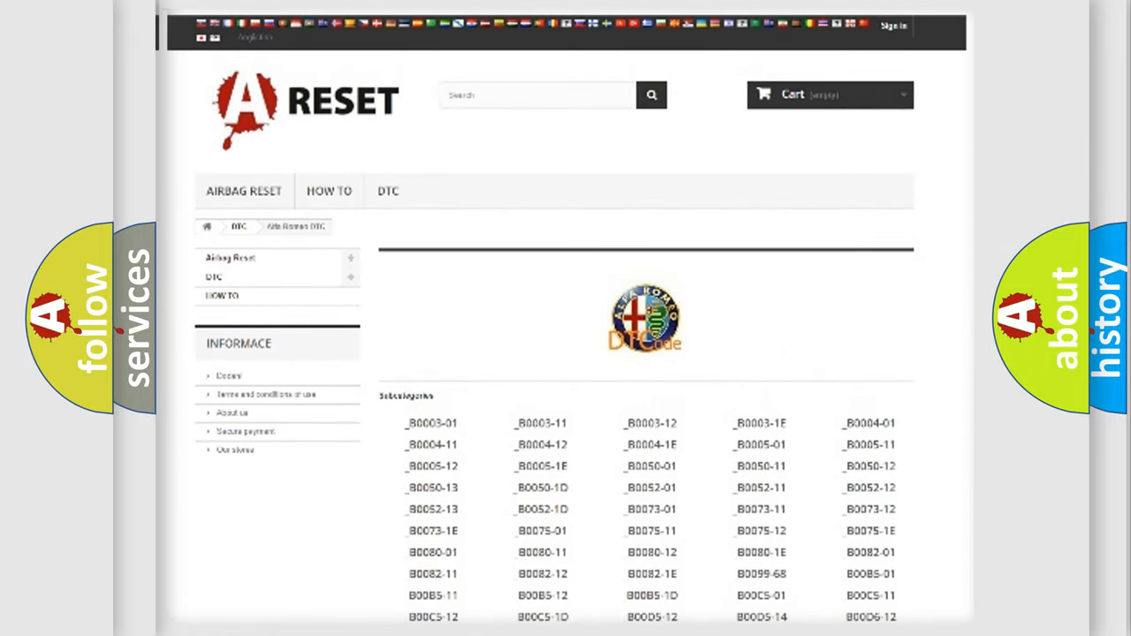